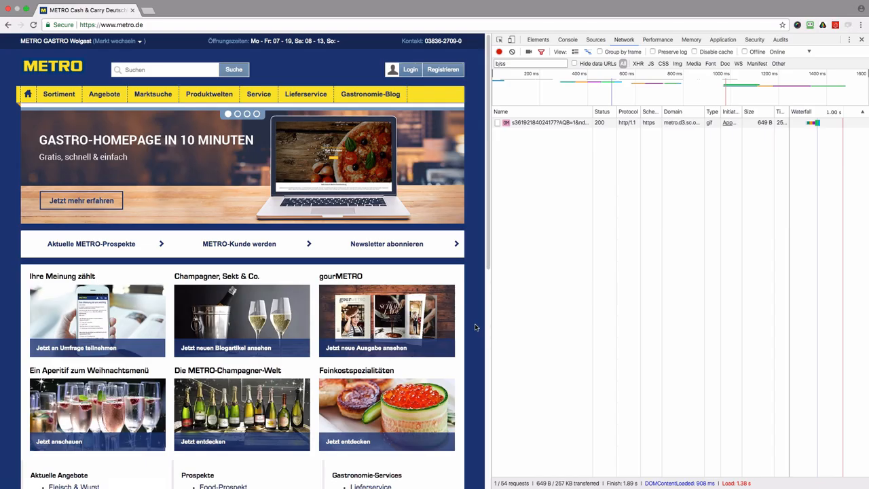
mouse_move(519, 180)
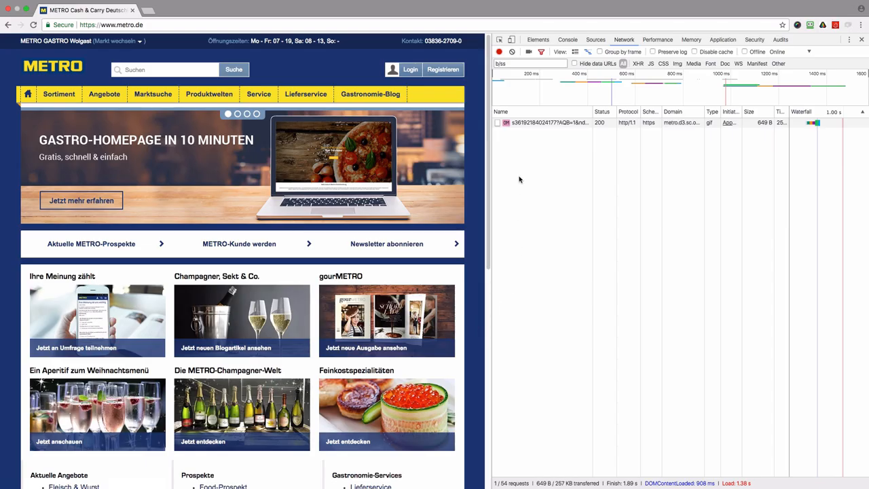
- Show the home page b/ss request's query parameters, including pageName DE:ACWS:home
click(548, 122)
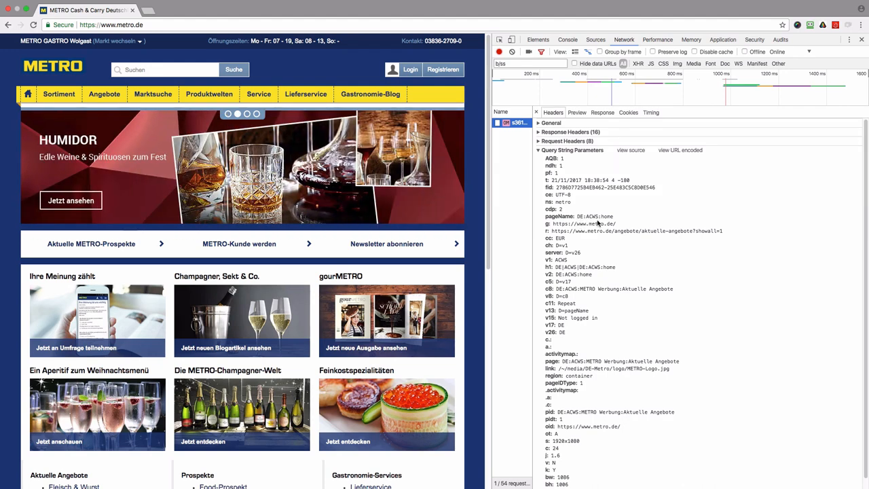
mouse_move(594, 223)
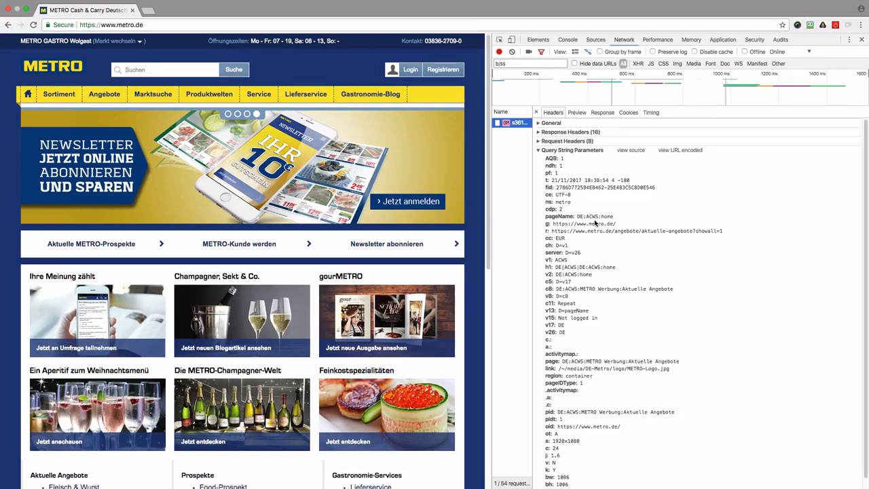
mouse_move(600, 223)
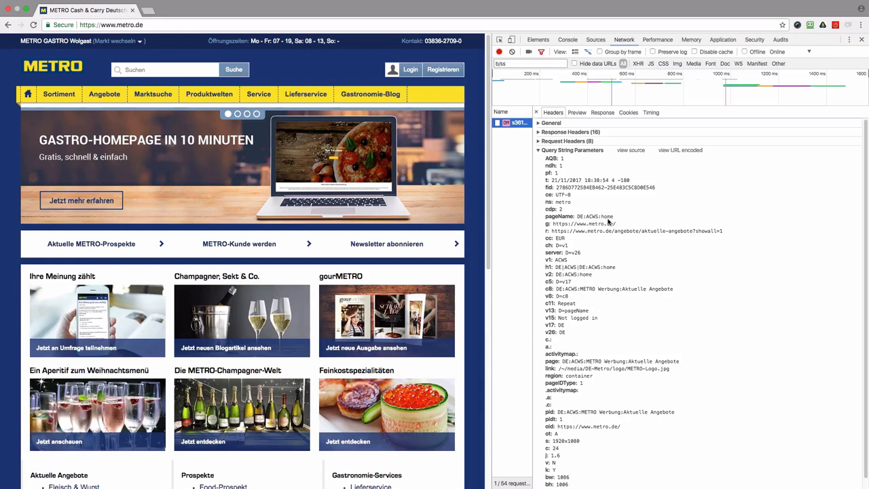
mouse_move(606, 223)
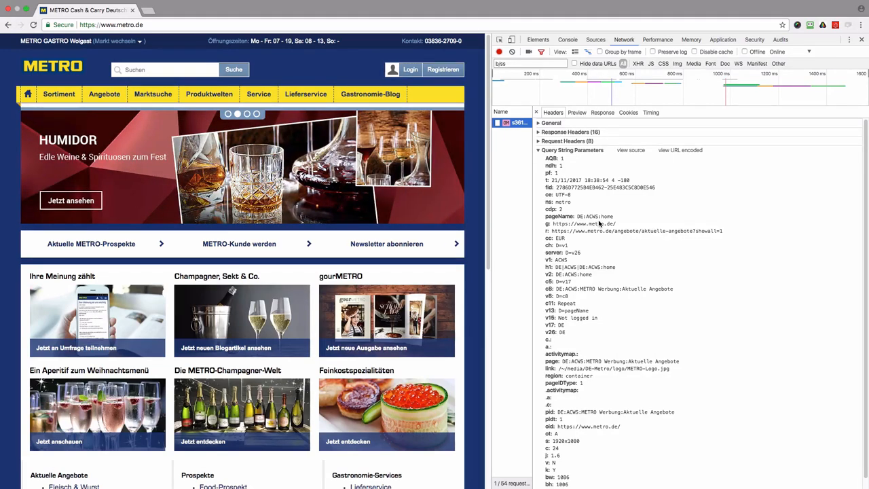
mouse_move(598, 220)
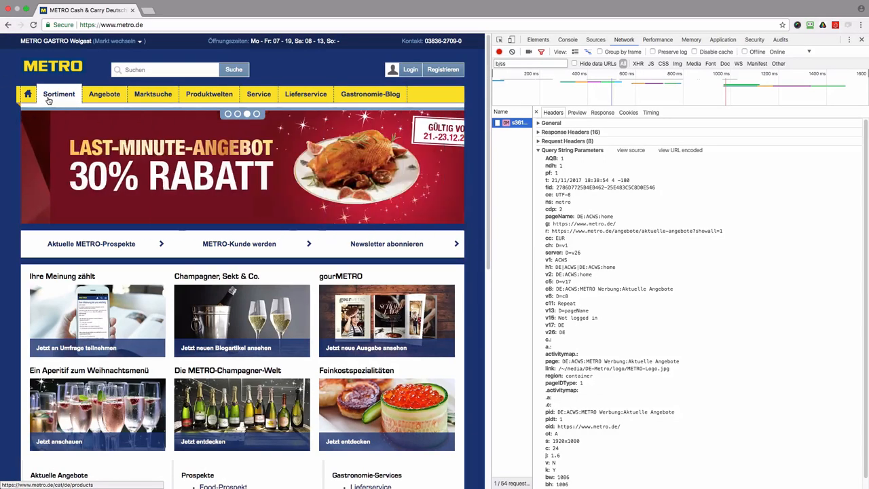
- Load the Sortiment catalog page, whose beacon reports pageName DE:DE_PRODUCTS:Shop vor Ort
click(59, 94)
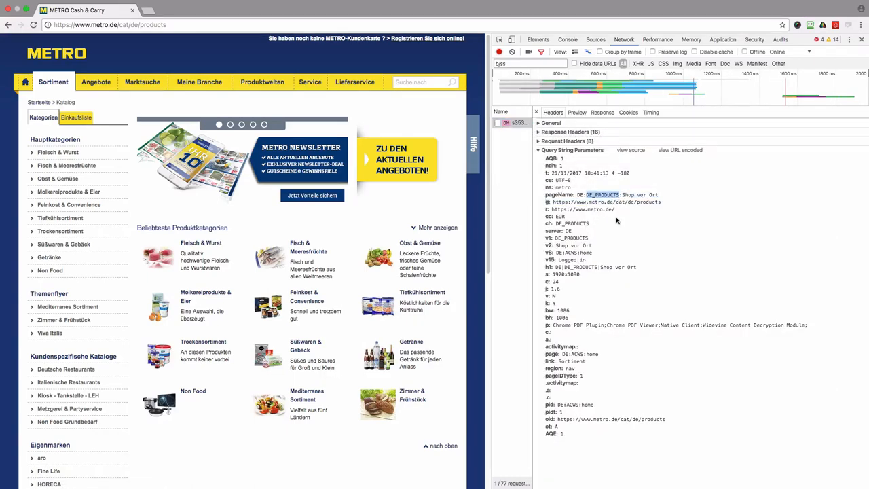
mouse_move(623, 196)
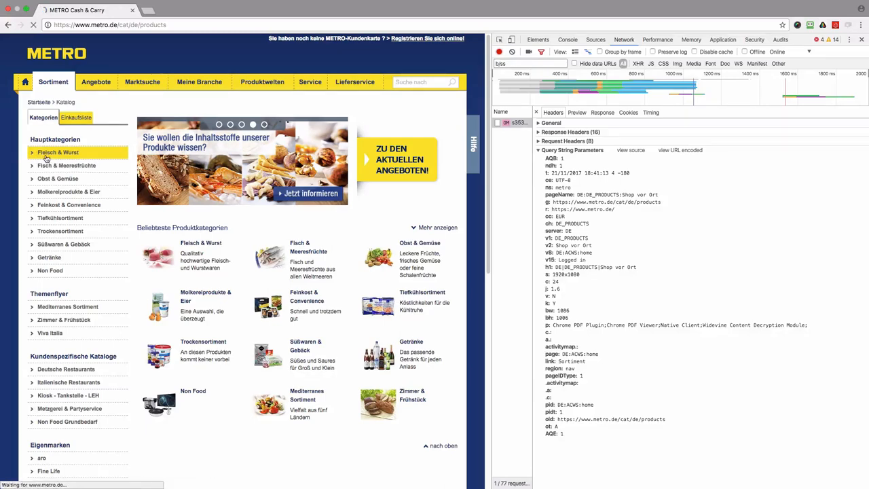
- Inspect the Fleisch & Wurst page beacon and mark &amp; in its pageName
click(58, 152)
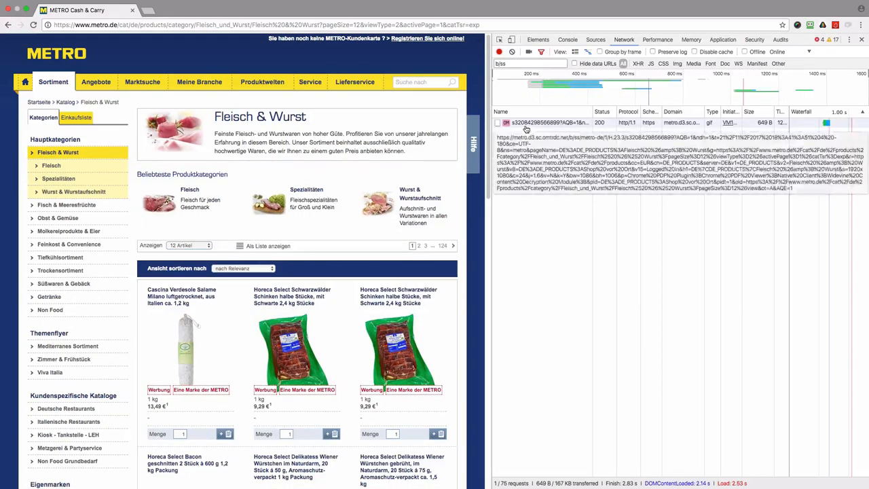
click(516, 123)
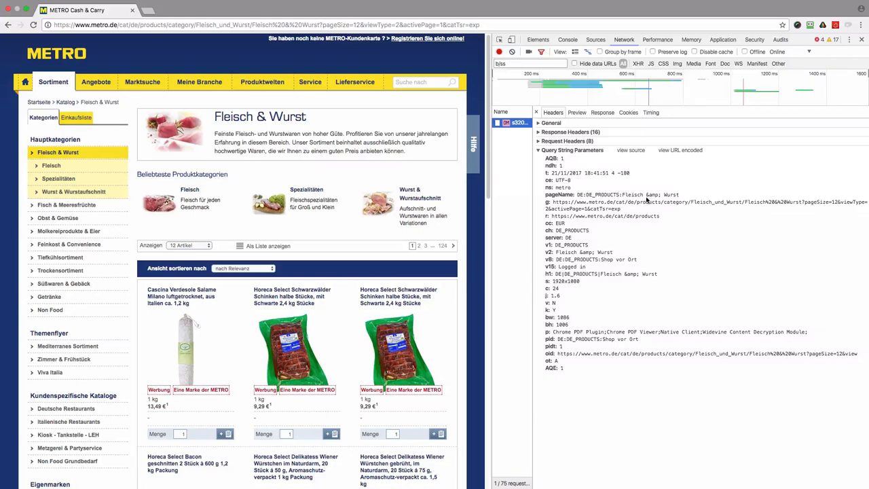
double_click(651, 195)
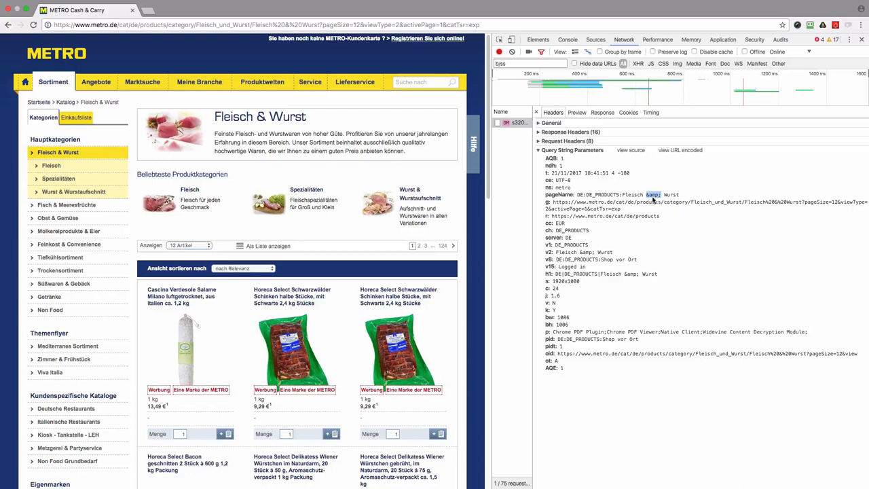
mouse_move(58, 178)
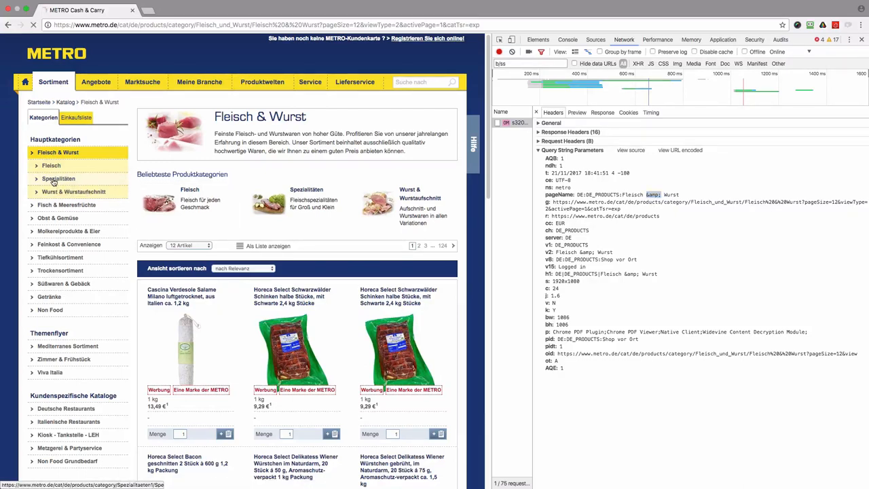
- Check the Spezialitäten page's pageName, then start loading the Trockensortiment category
click(58, 179)
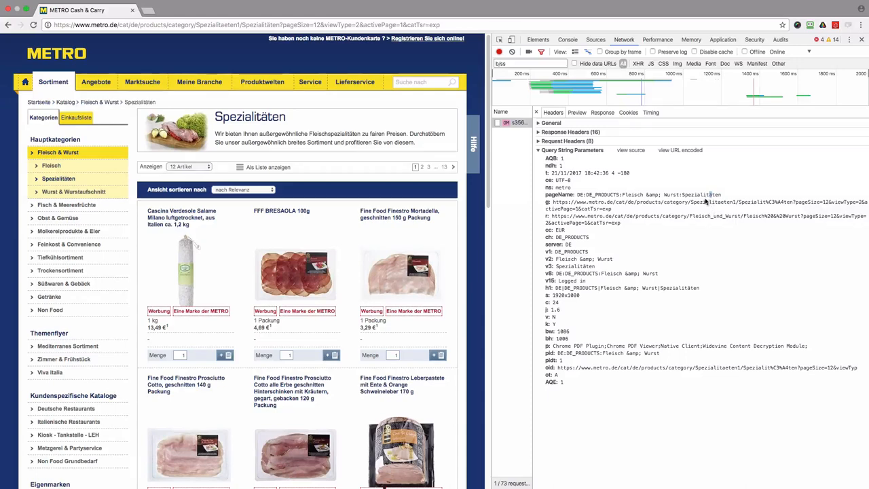
mouse_move(68, 195)
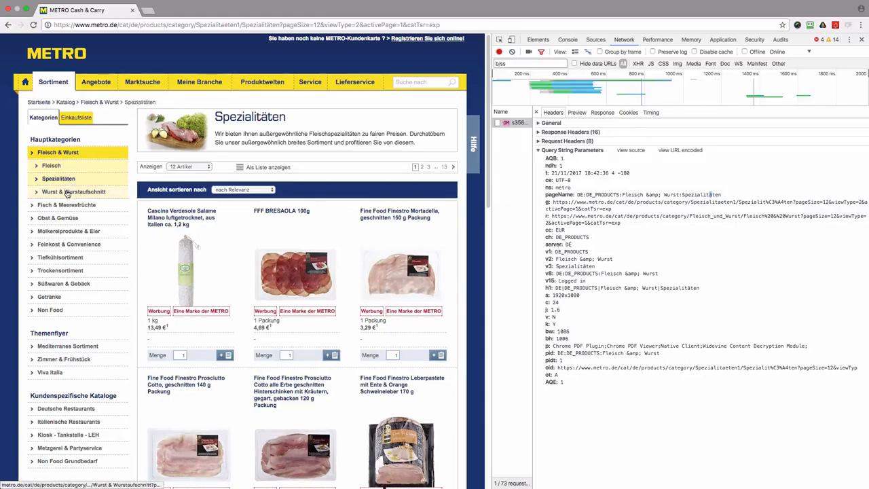
mouse_move(65, 270)
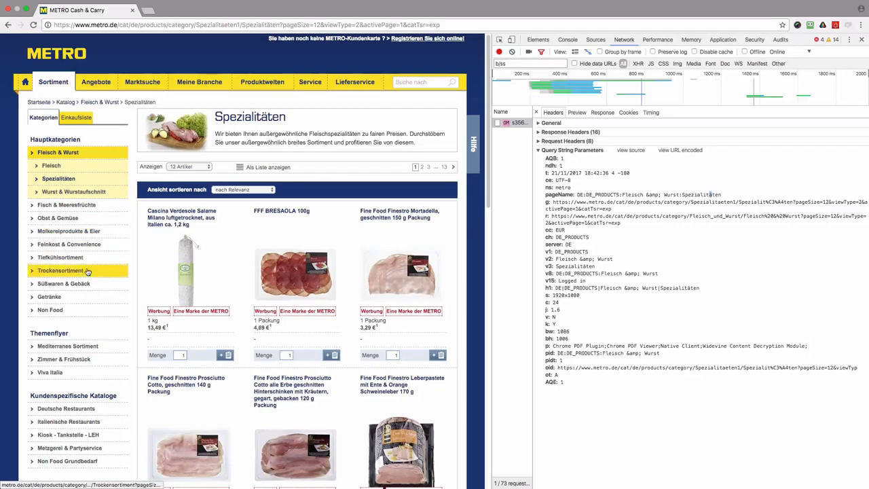
click(61, 271)
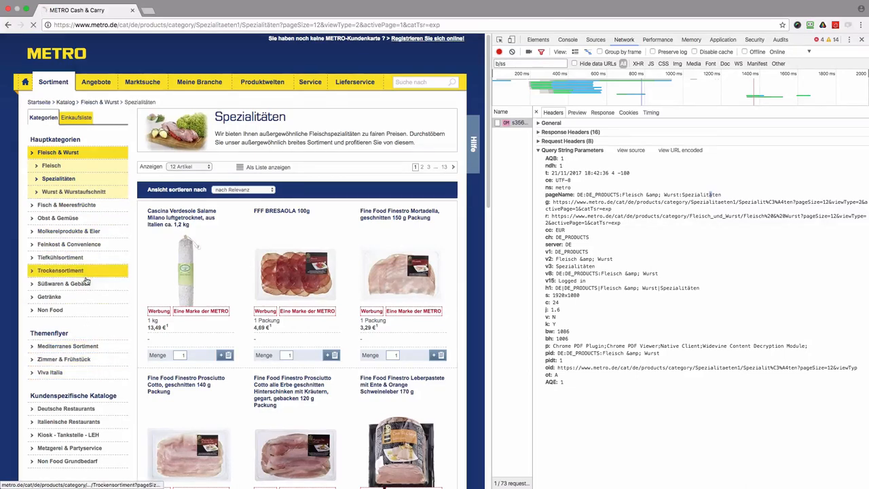
click(60, 270)
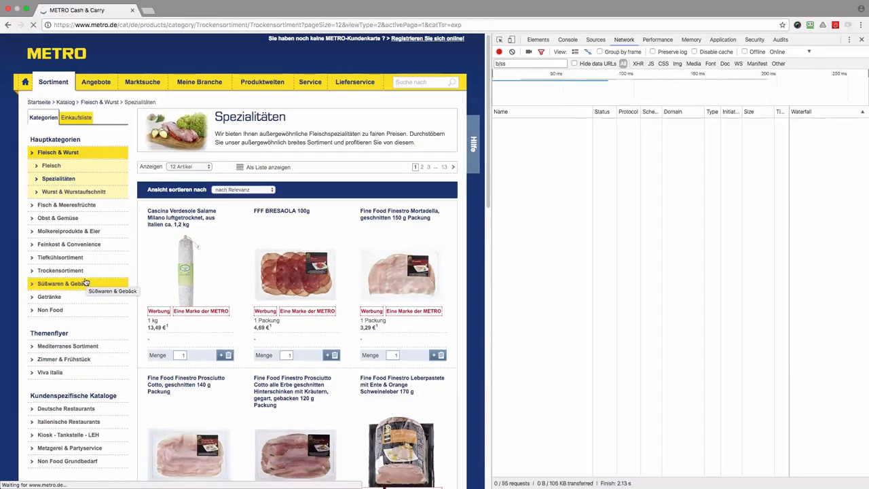
- Show the Trockensortiment beacon details with pageName DE:DE_PRODUCTS:Trockensortiment
click(60, 270)
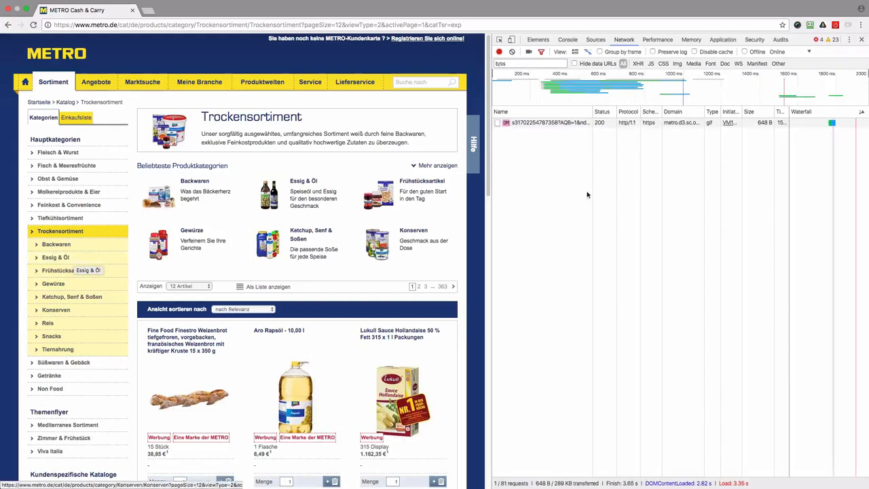
click(550, 122)
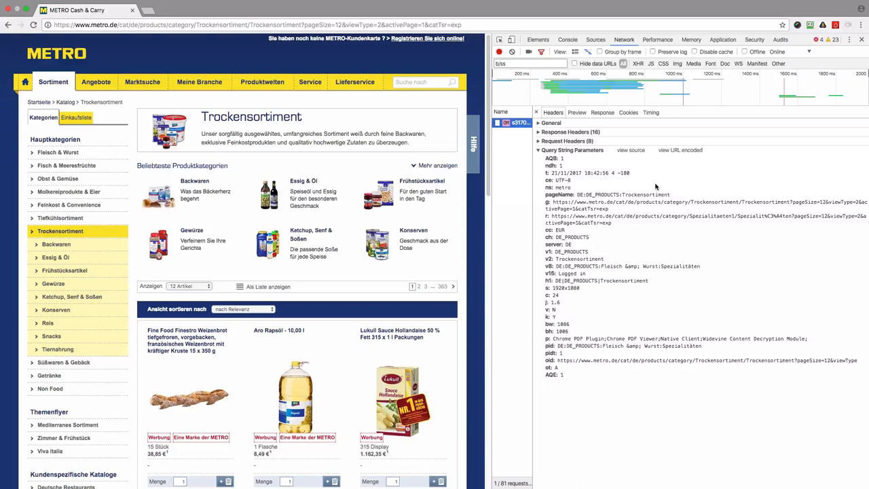
mouse_move(95, 82)
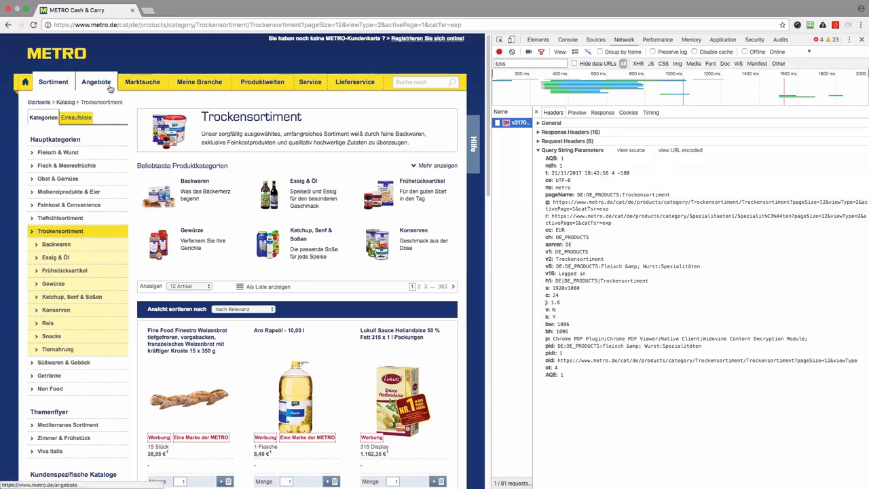
mouse_move(199, 82)
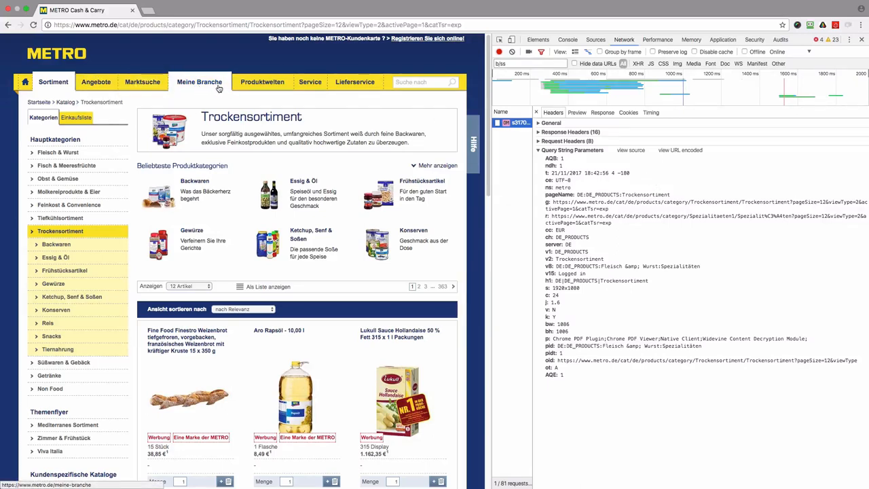
mouse_move(96, 82)
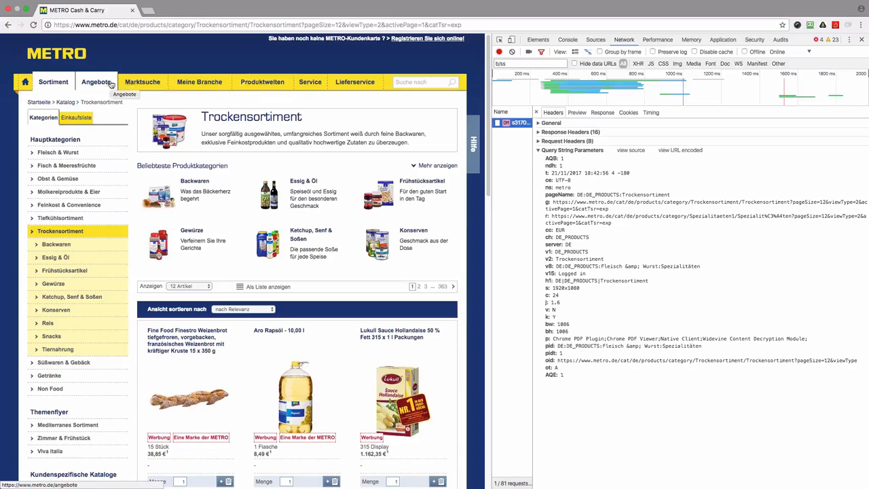
- Open the offers page and mark METRO Werbung in its beacon's pageName
click(97, 81)
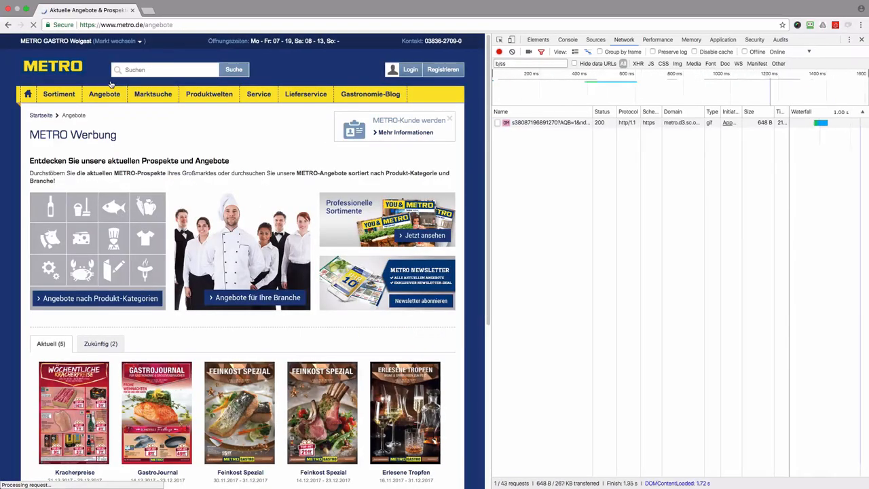
click(519, 122)
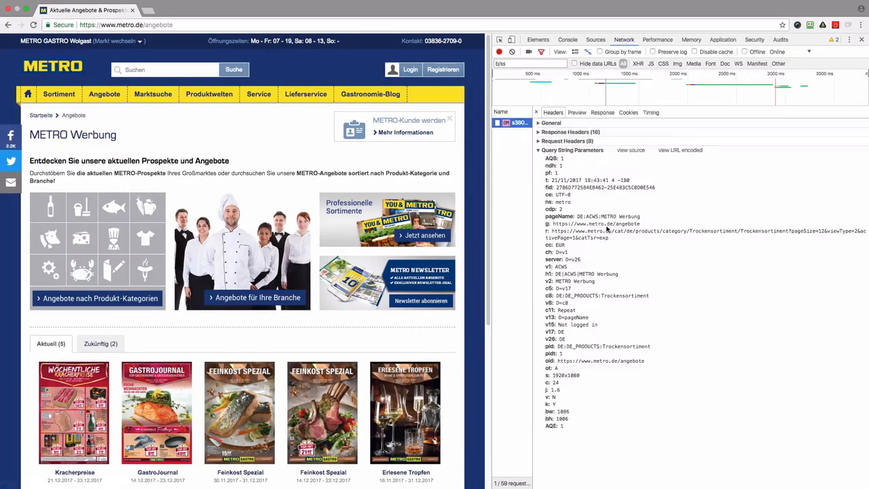
double_click(620, 217)
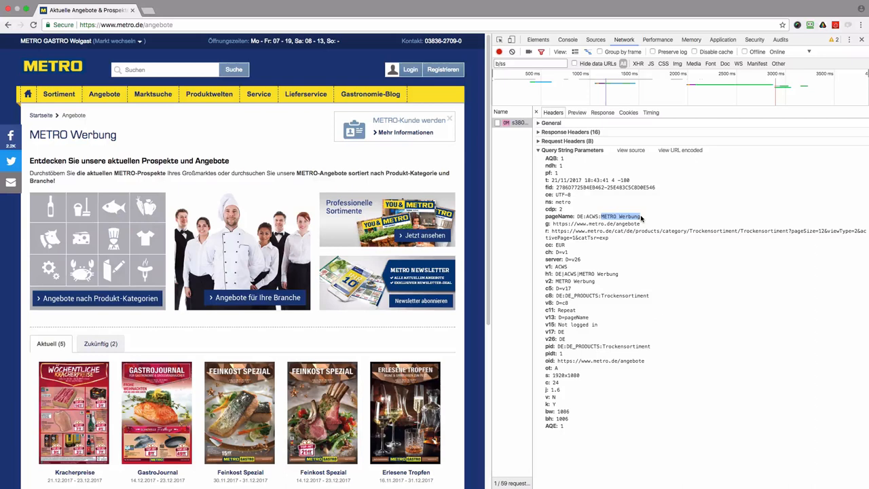
mouse_move(624, 199)
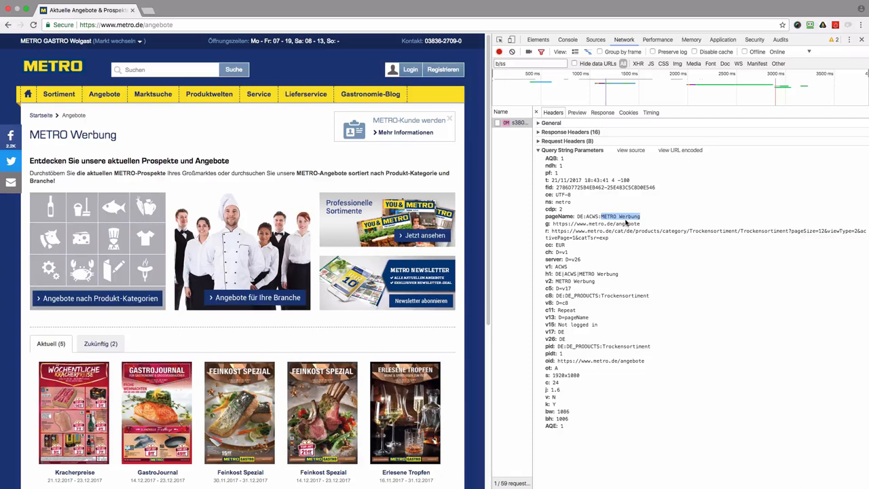
mouse_move(617, 223)
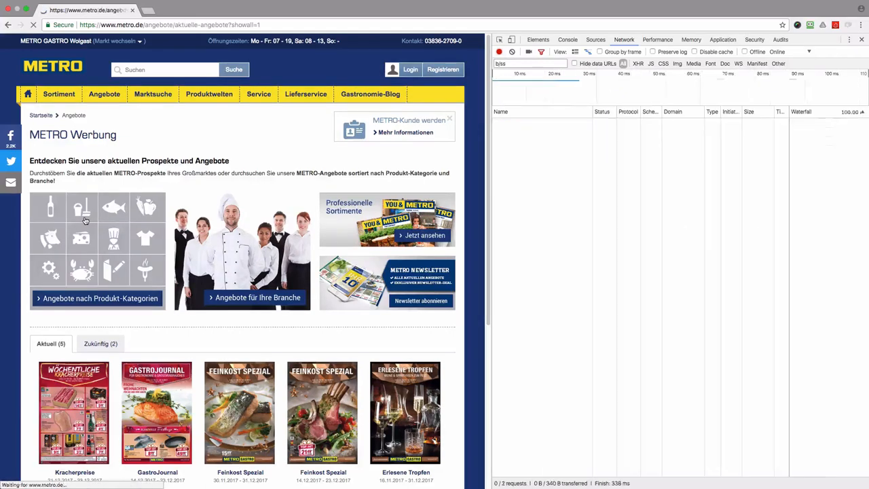
- Inspect both Aktuelle Angebote beacons: METRO Werbung:Aktuelle Angebote and DE:WeeklyAds:home
click(97, 298)
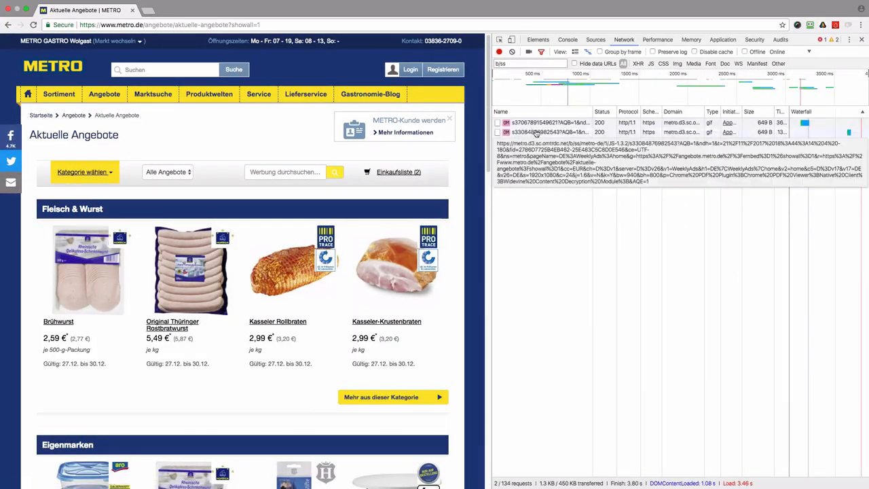
click(536, 122)
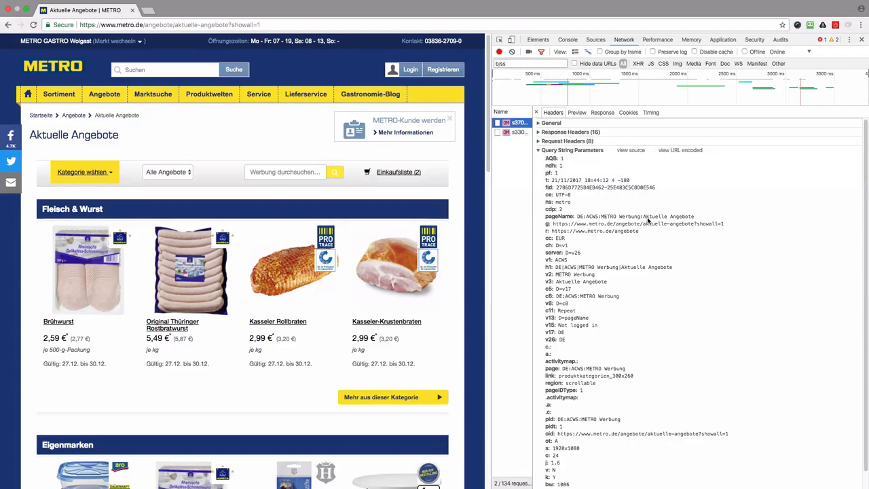
double_click(668, 216)
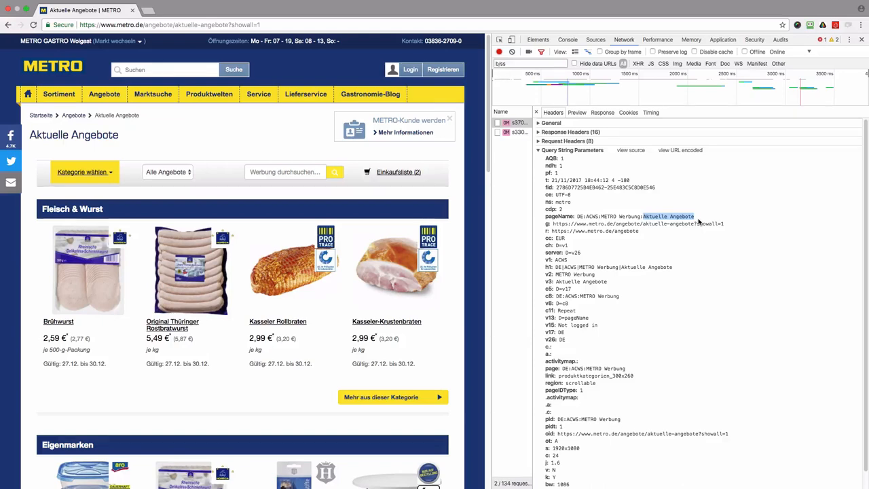
mouse_move(681, 216)
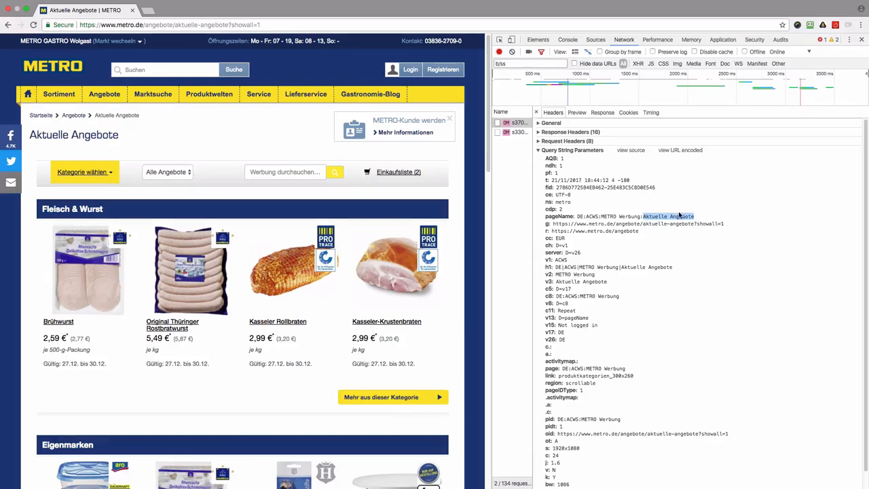
click(520, 132)
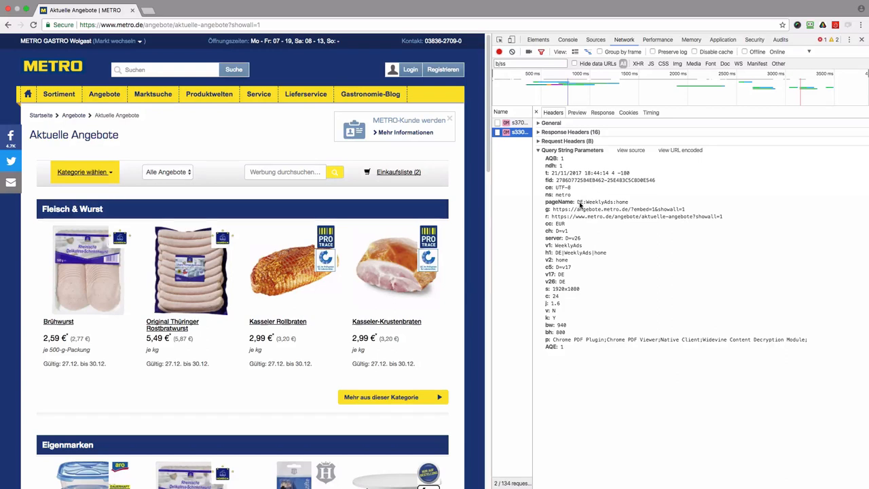
double_click(603, 201)
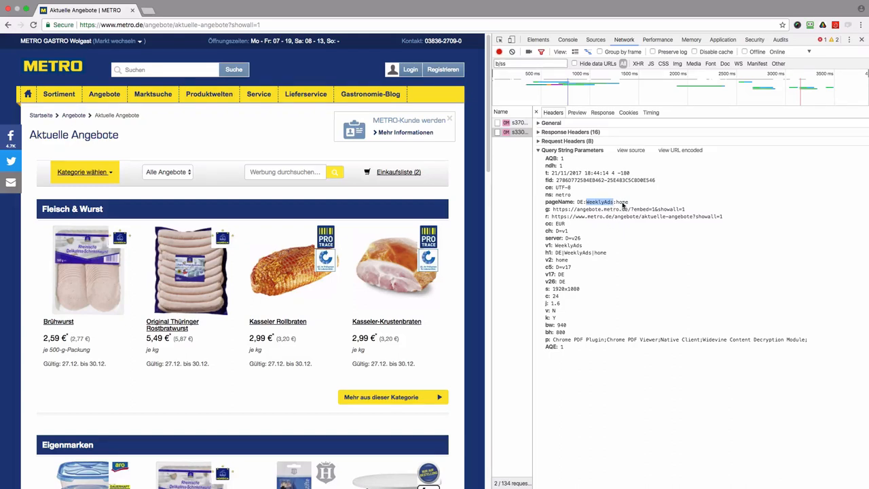
mouse_move(630, 205)
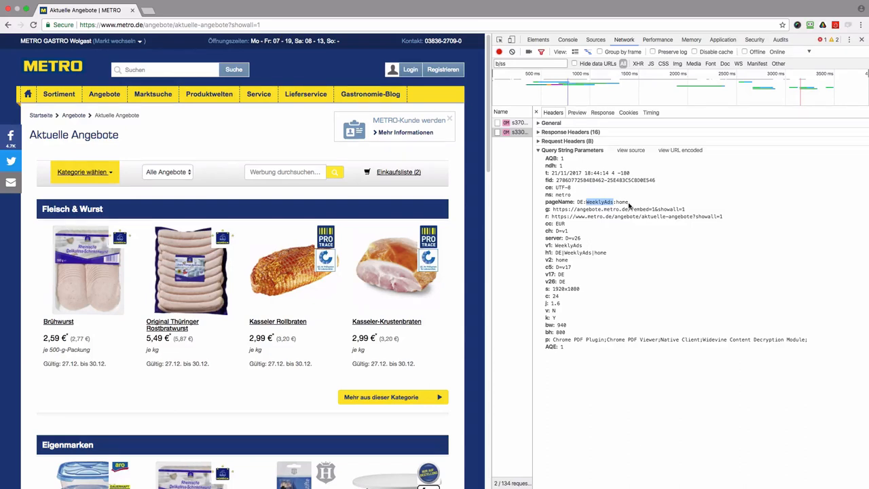
mouse_move(77, 272)
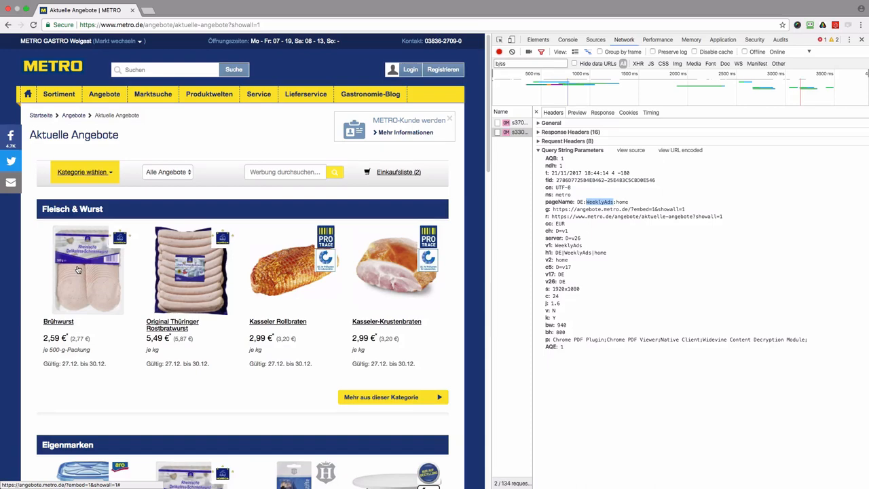
mouse_move(77, 270)
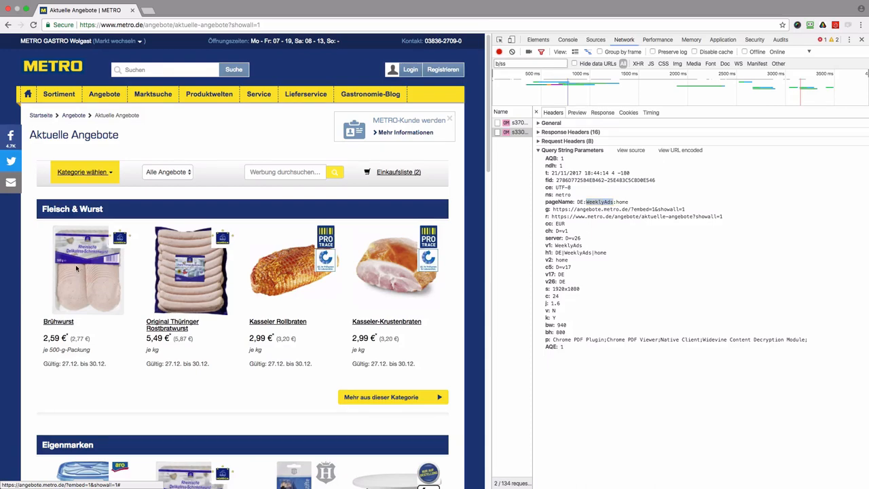
- Check the Brühwurst beacon's pageName DE:WeeklyAds:product detail, close the popup, open registration
click(86, 269)
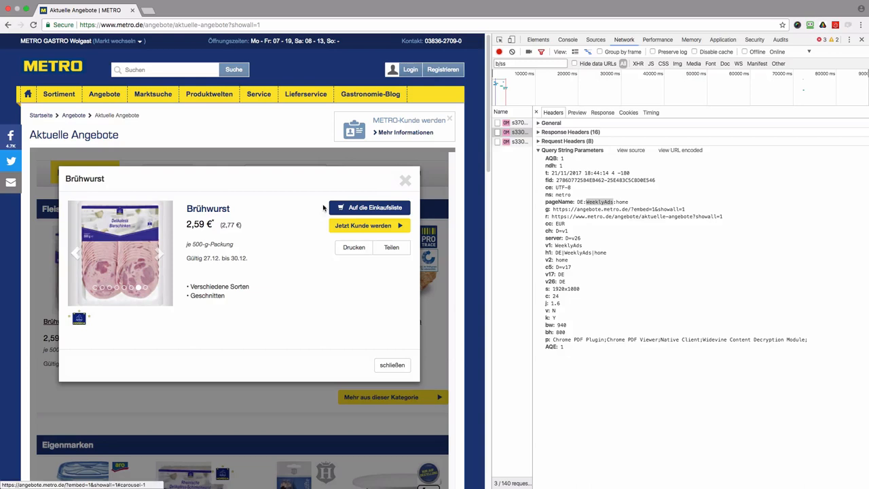
click(520, 141)
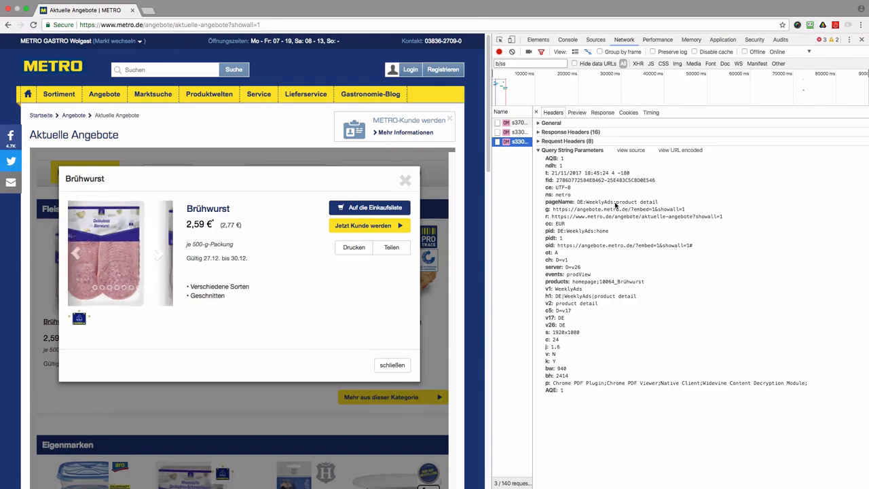
click(160, 253)
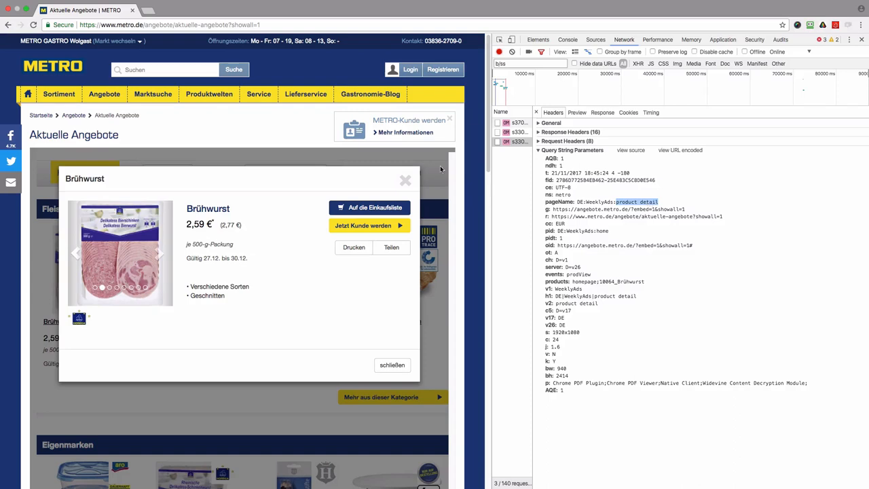
click(406, 180)
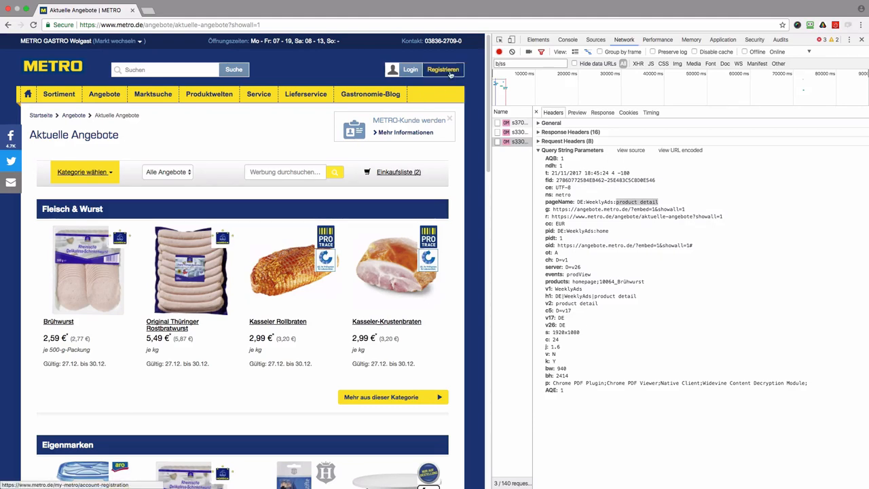
click(442, 69)
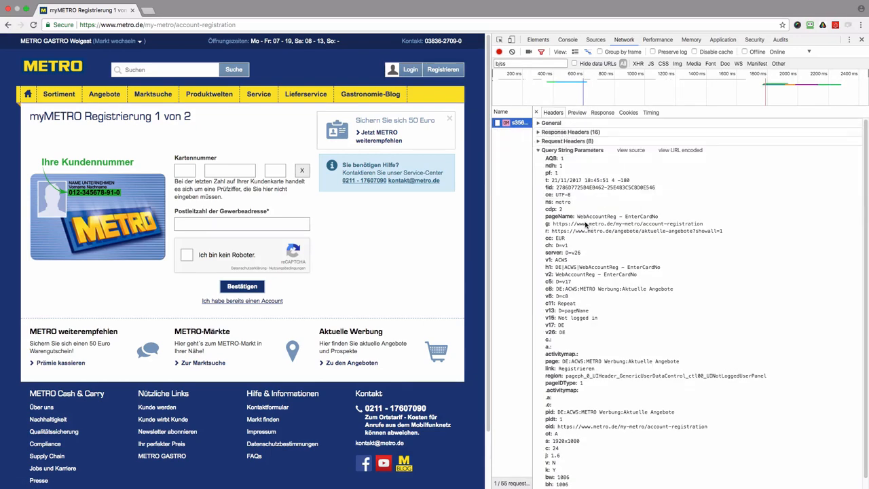
mouse_move(580, 223)
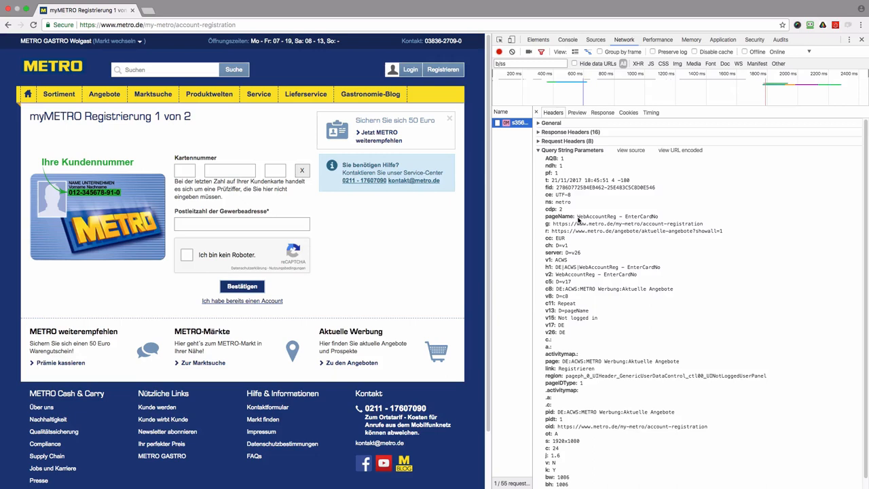
mouse_move(596, 221)
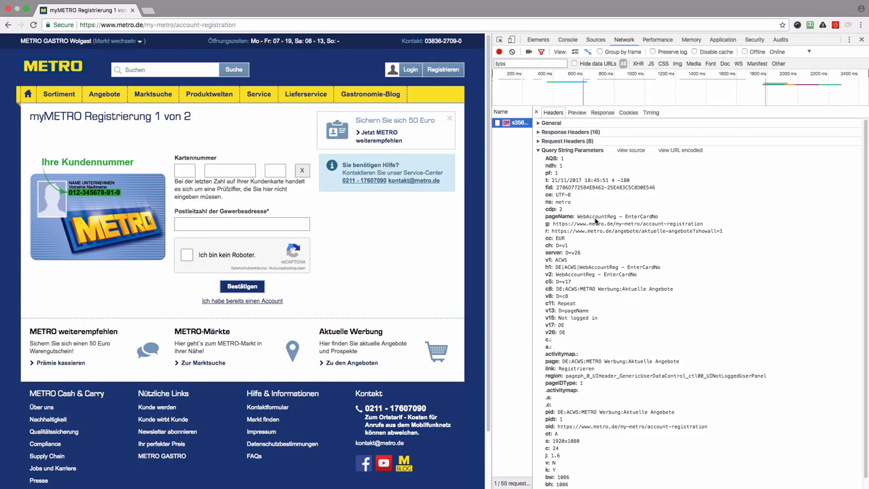
mouse_move(586, 221)
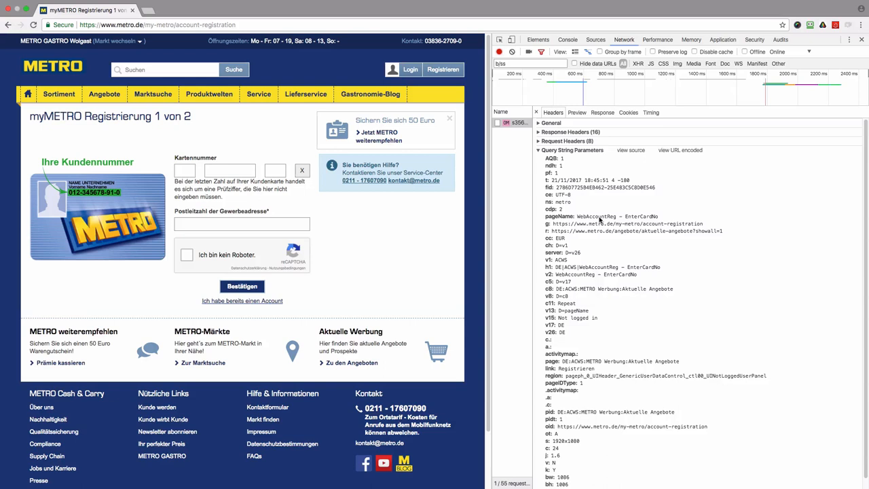
- Compare EnterCardNo in the registration pageName against the myMETRO Registrierung page heading
double_click(641, 215)
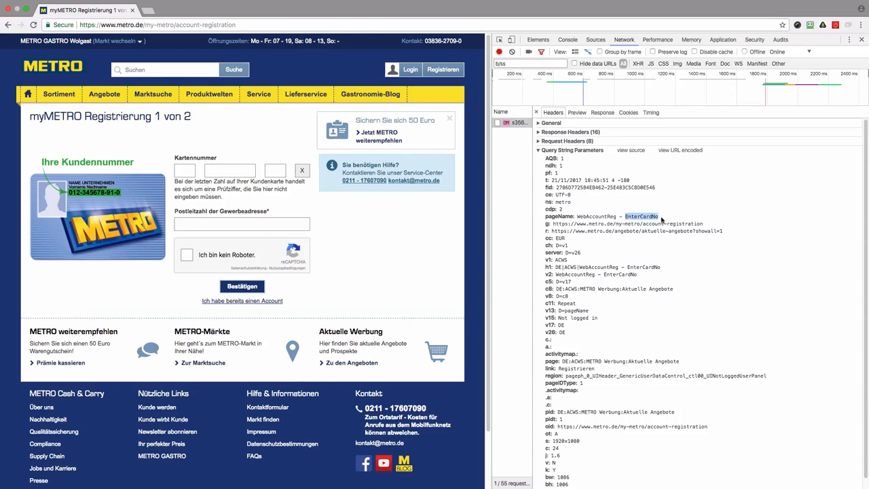
mouse_move(659, 226)
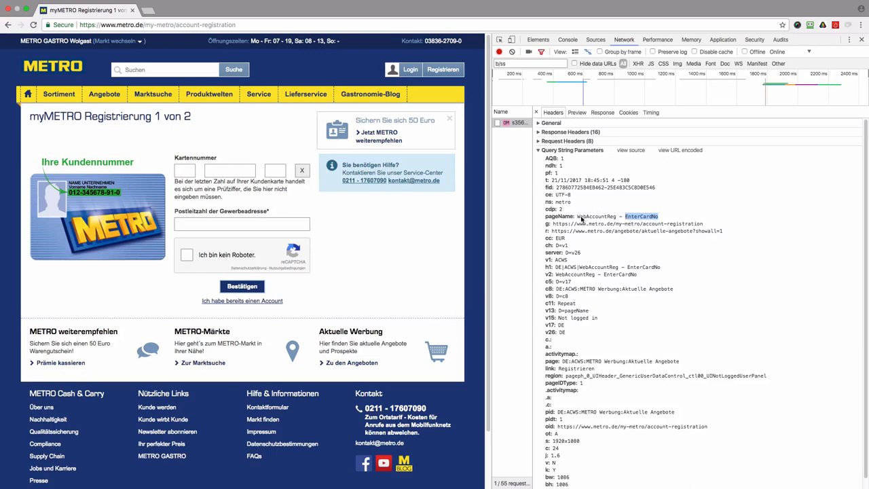
mouse_move(660, 217)
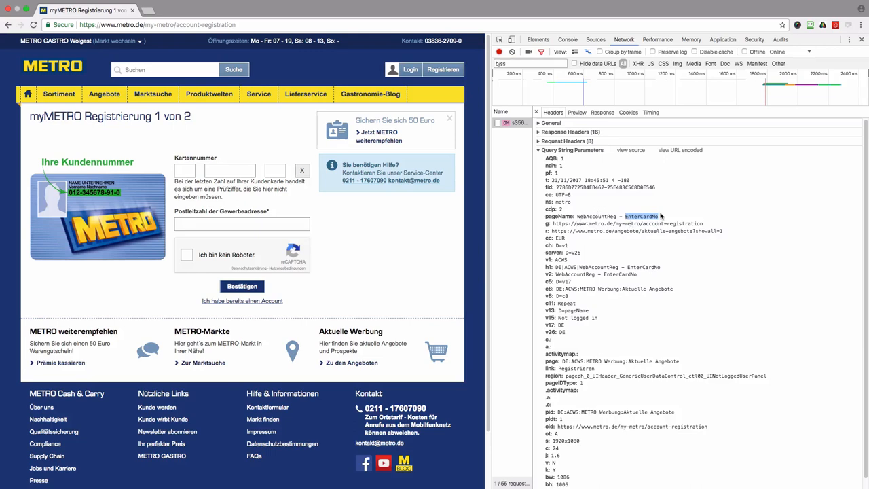
mouse_move(599, 221)
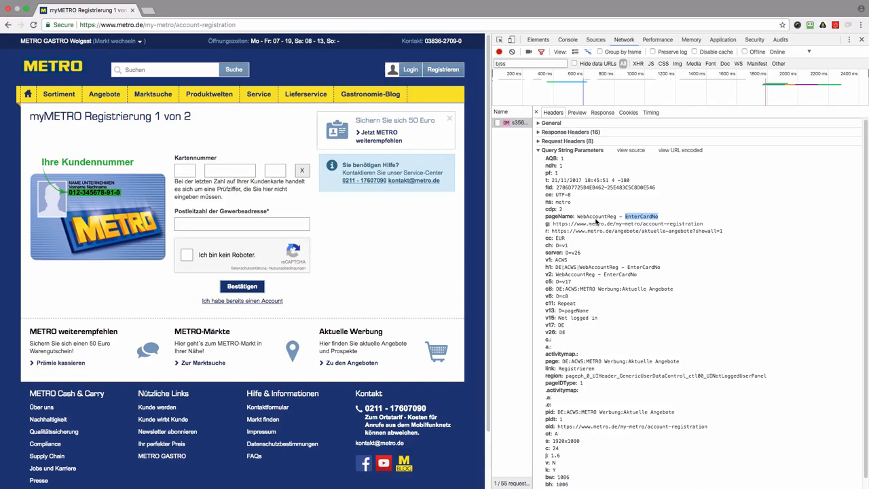
double_click(90, 116)
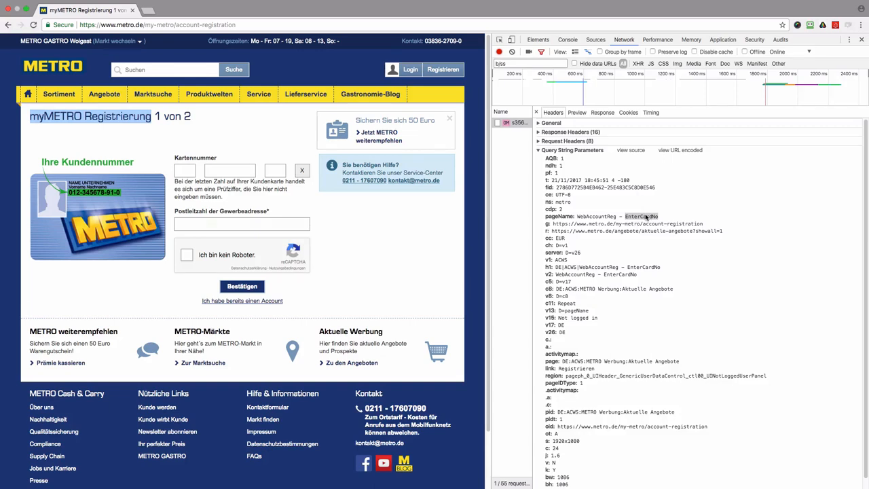
mouse_move(580, 220)
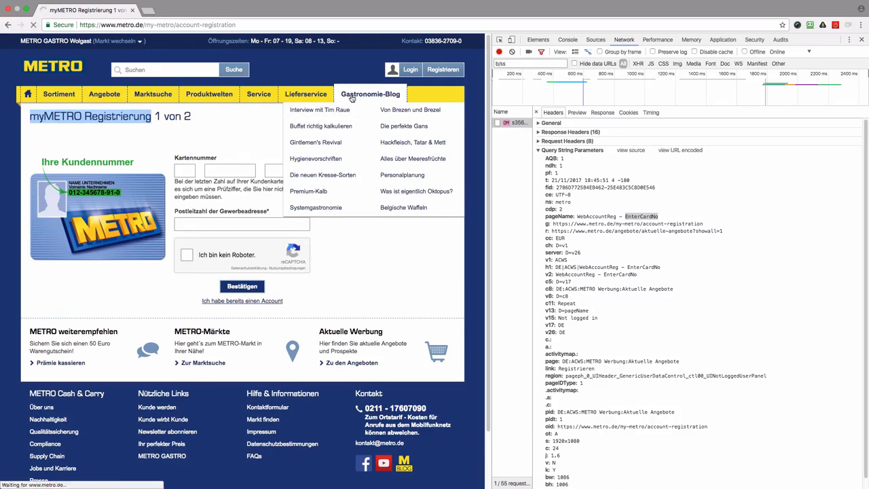
- Check the Gastronomie-Blog beacon, then open the 'Aromavielfalt durch Räuchern' article
click(370, 93)
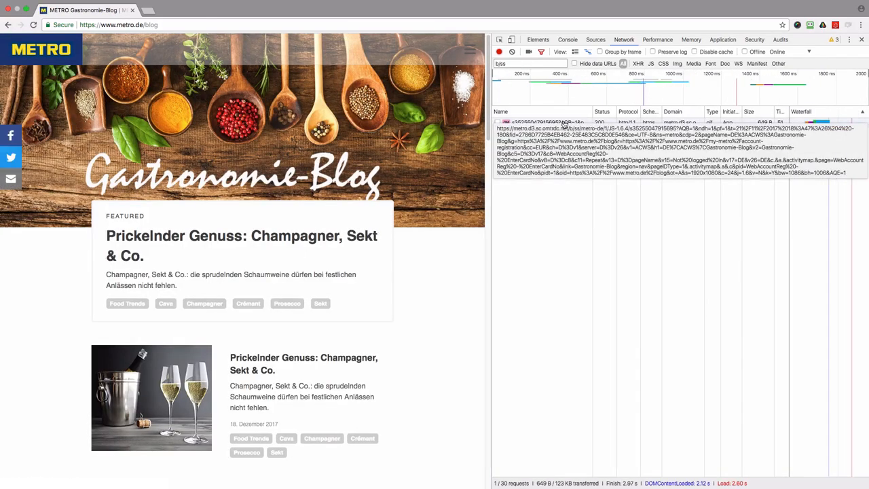
click(543, 123)
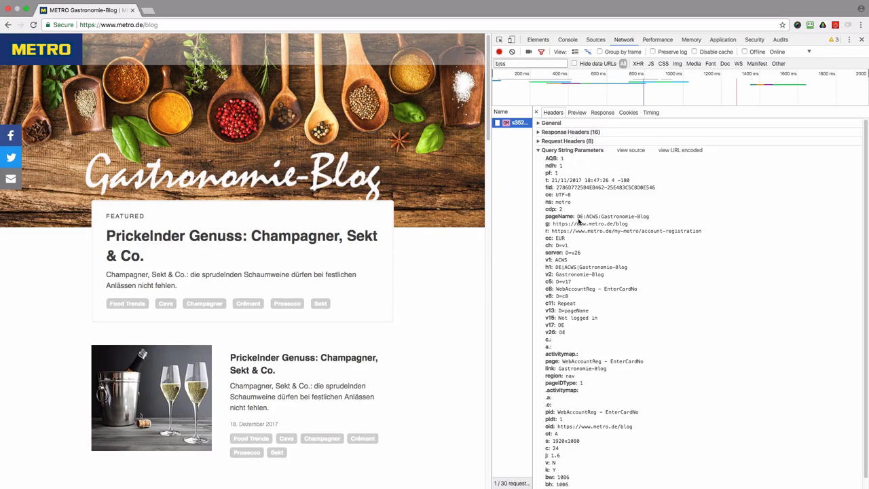
mouse_move(577, 221)
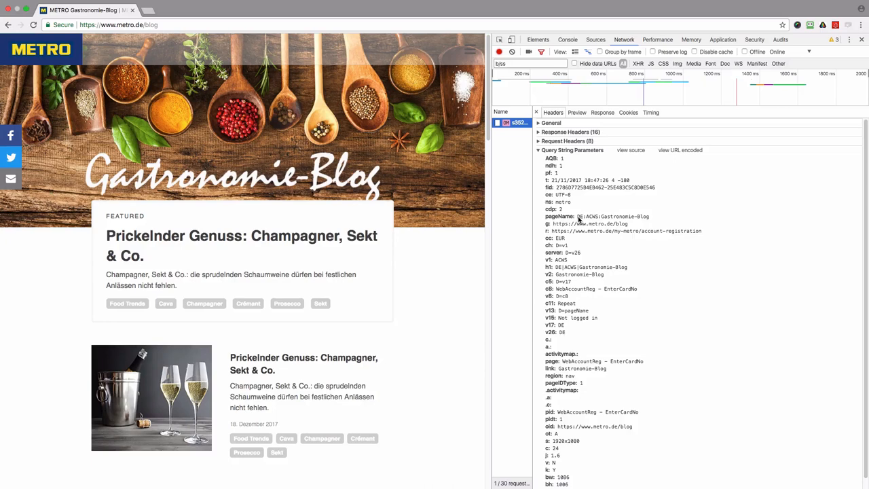
mouse_move(192, 329)
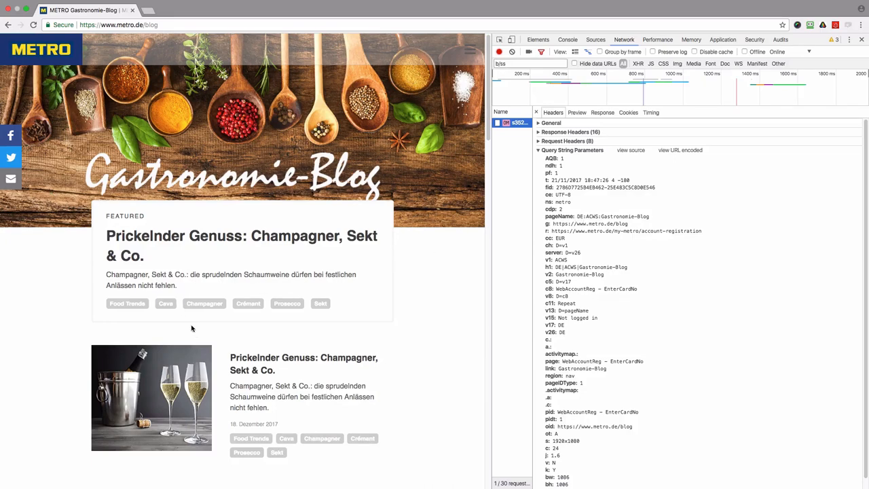
scroll(down, 3)
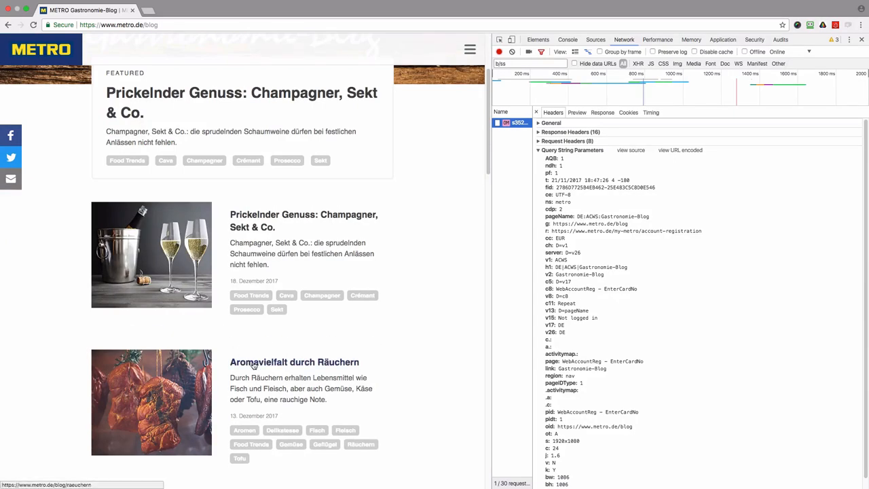
click(293, 362)
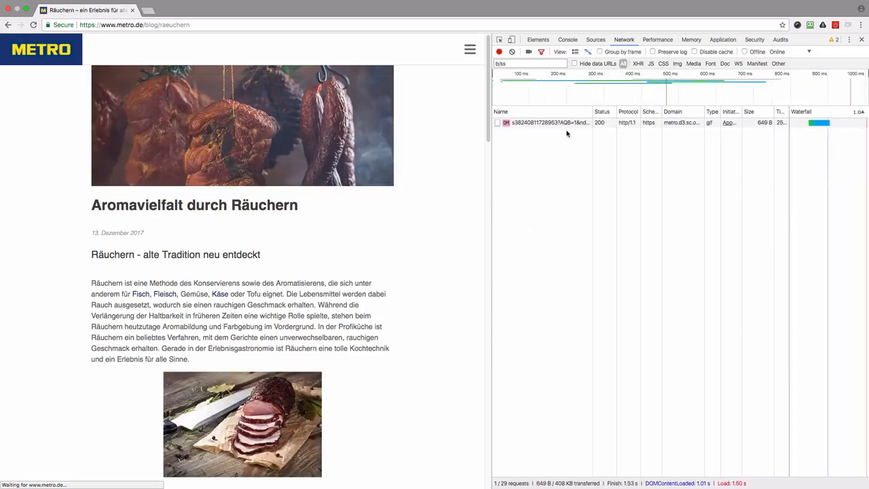
- Check the Räuchern article's b/ss beacon (pageName DE:ACWS:Gastronomie-Blog:, v3 raeuchern), then go back
click(549, 122)
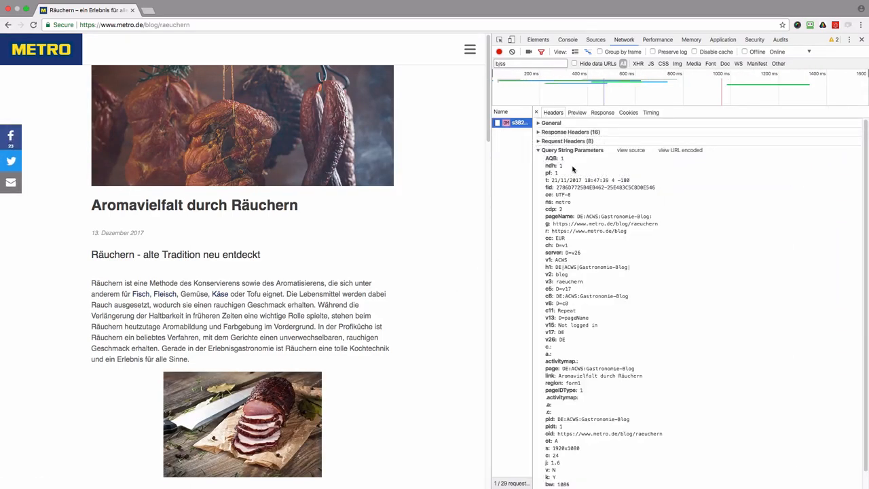
mouse_move(638, 221)
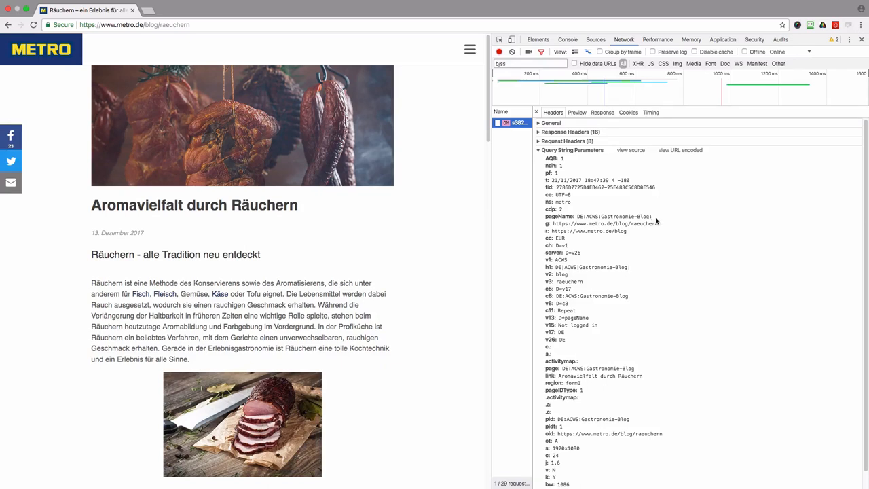
mouse_move(676, 221)
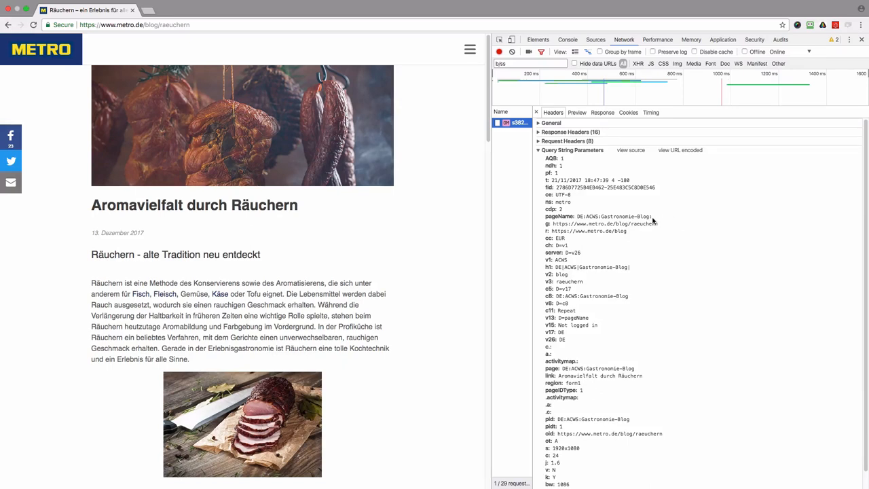
mouse_move(692, 222)
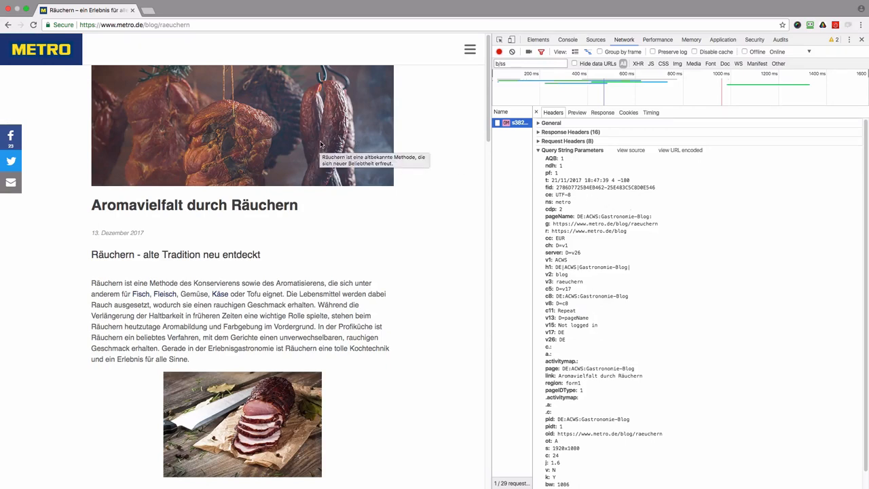
click(9, 24)
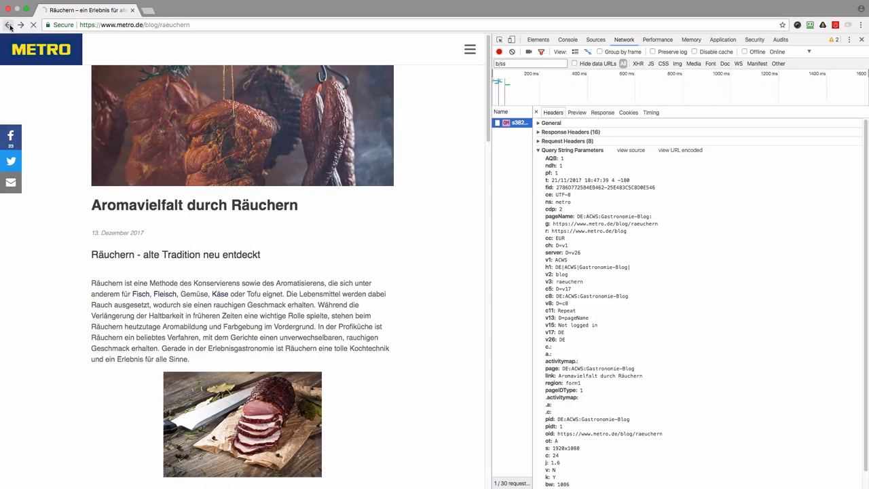
- Return to the blog overview and open the 'Food Trends' tag results
click(9, 25)
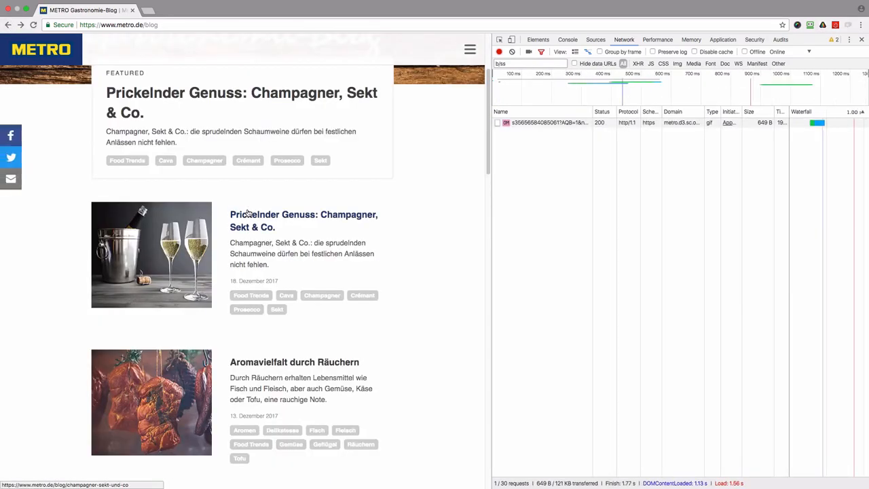
mouse_move(246, 207)
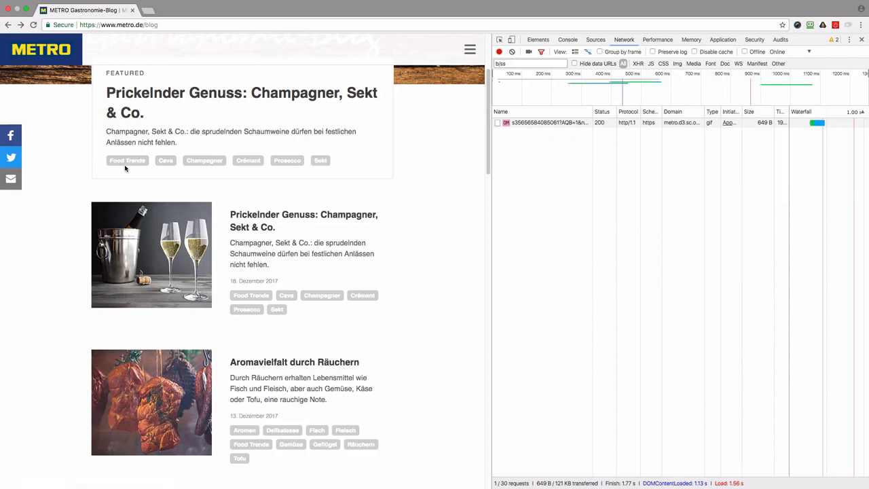
mouse_move(127, 160)
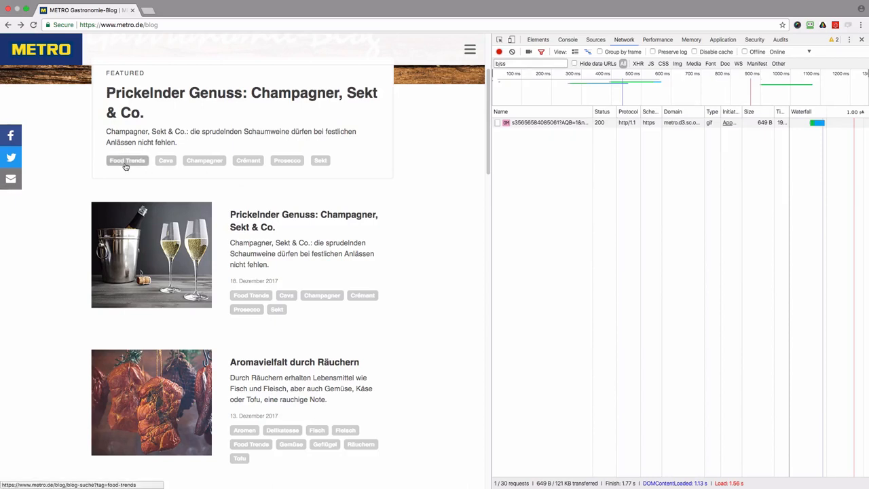
click(127, 161)
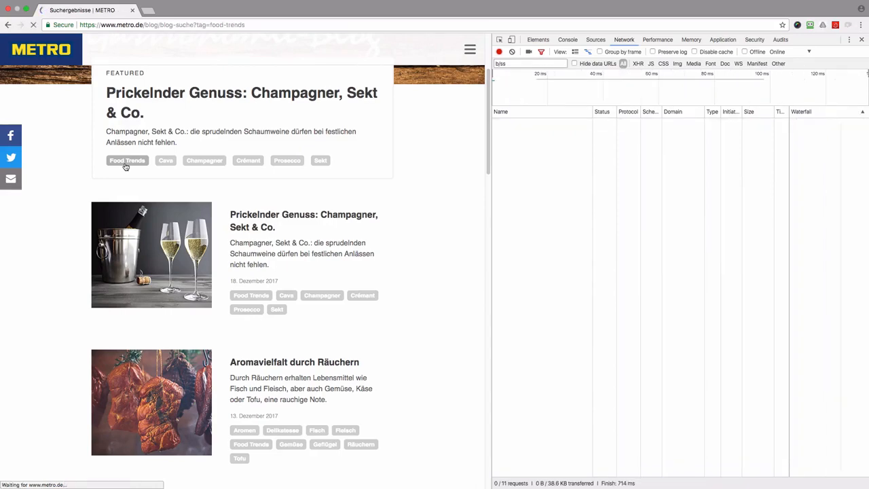
- Highlight 'Suchergebnisse' in the Food Trends beacon's pageName, then inspect the Gemüse tag results beacon
click(127, 161)
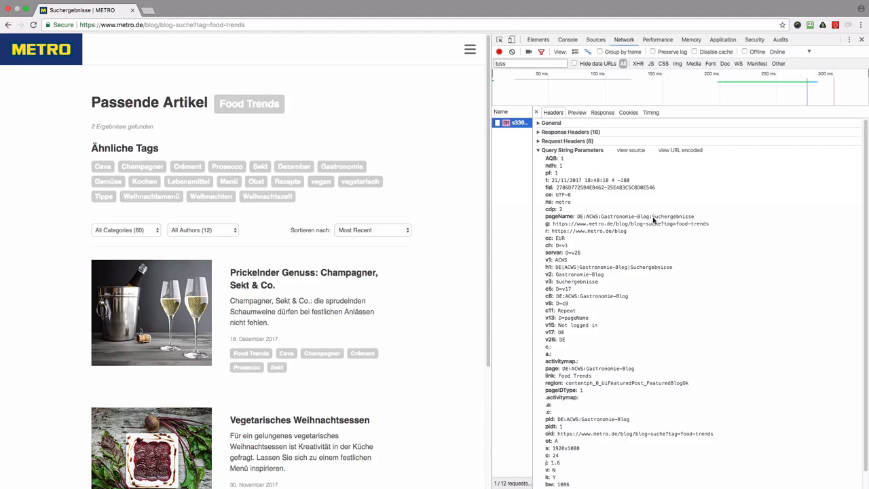
double_click(672, 216)
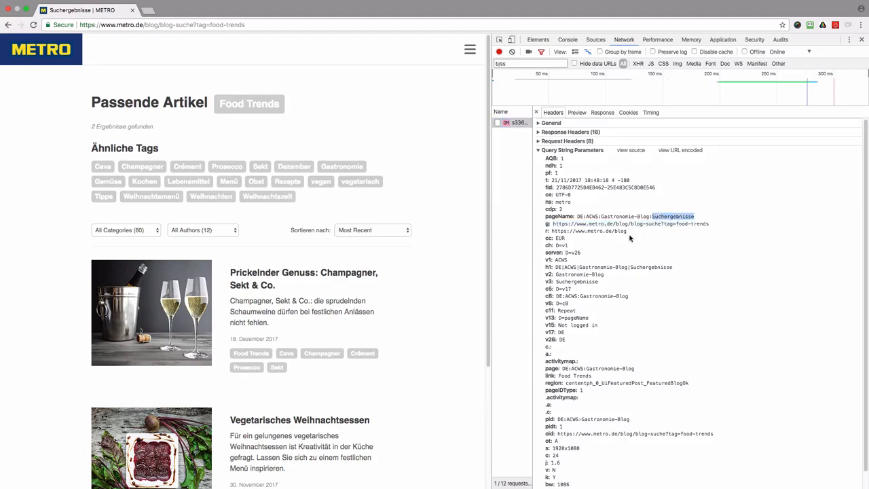
mouse_move(394, 282)
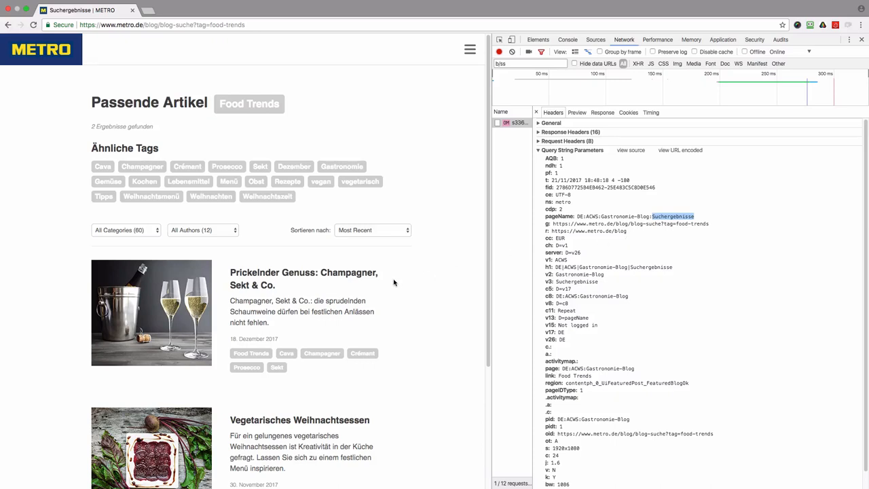
mouse_move(233, 113)
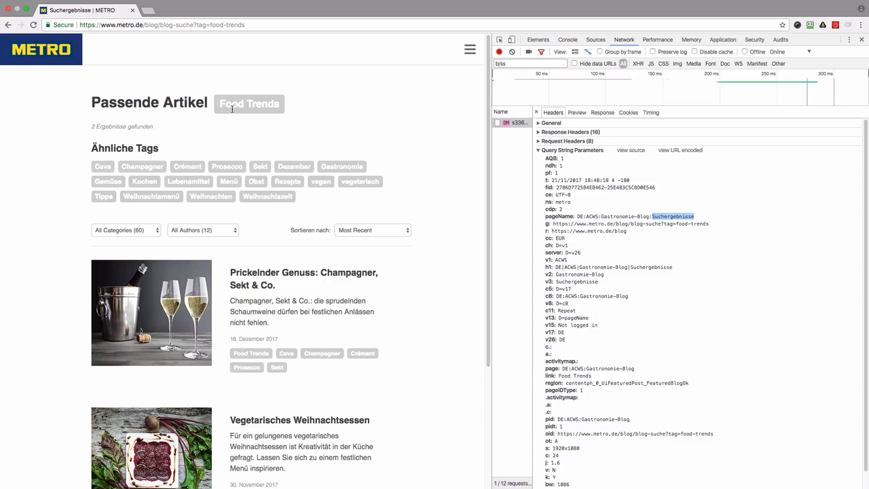
mouse_move(239, 120)
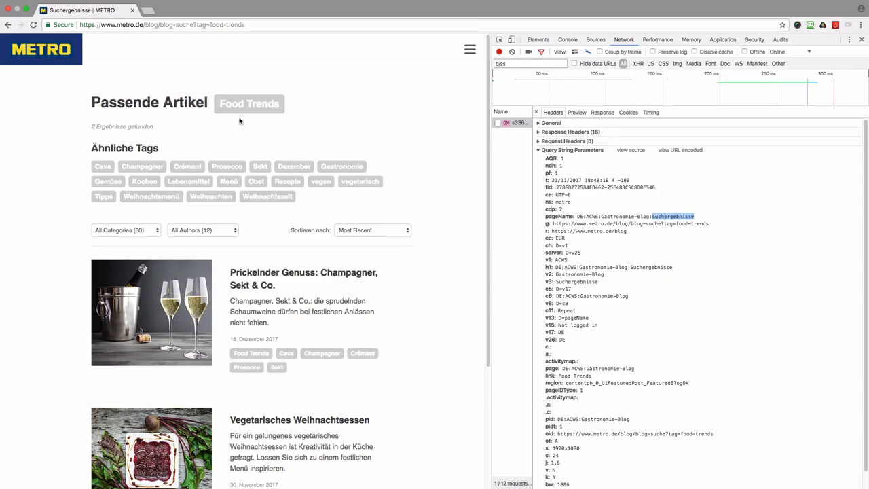
mouse_move(236, 121)
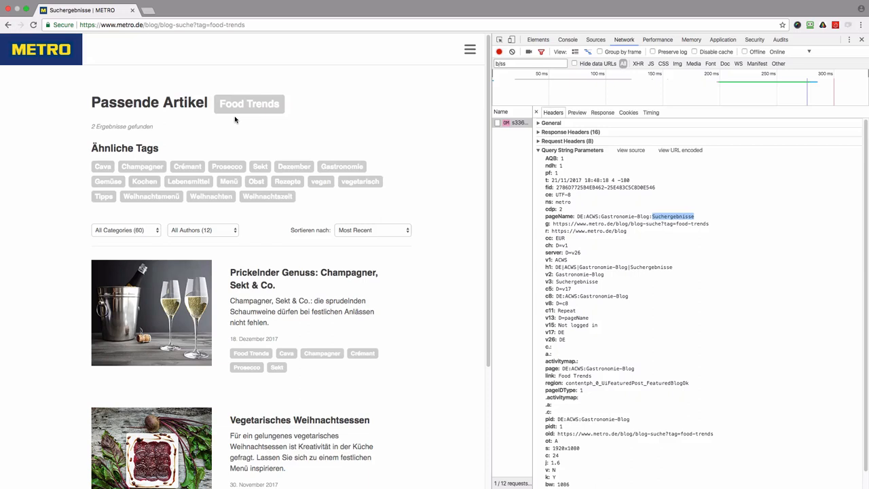
mouse_move(274, 156)
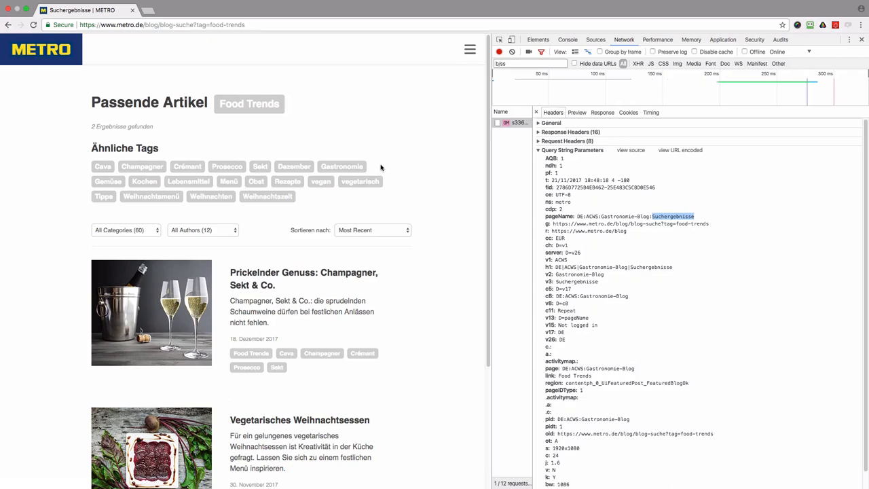
mouse_move(591, 220)
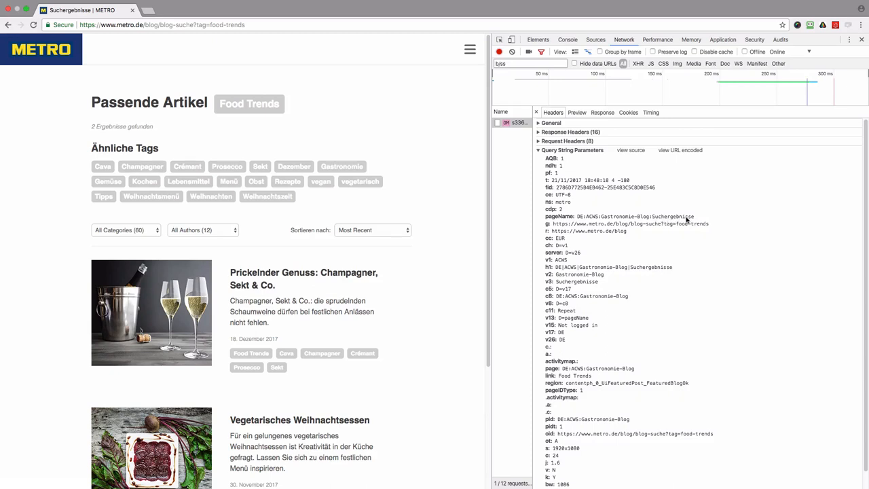
mouse_move(108, 182)
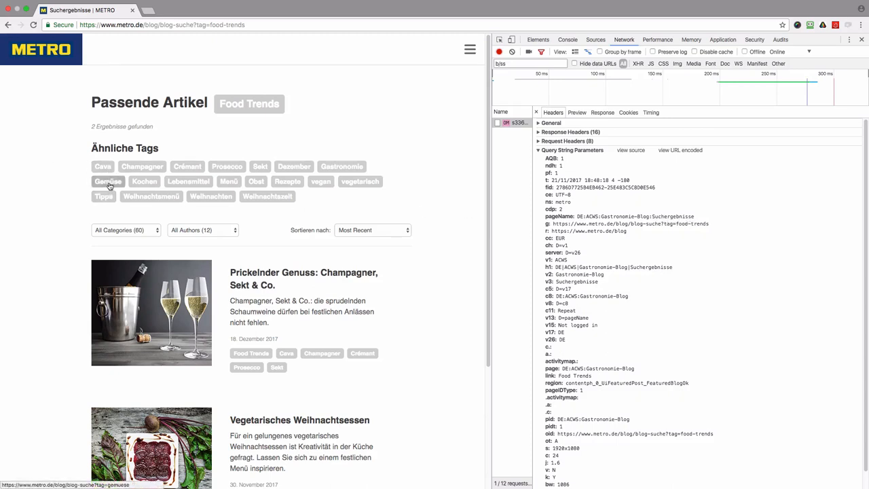
click(107, 181)
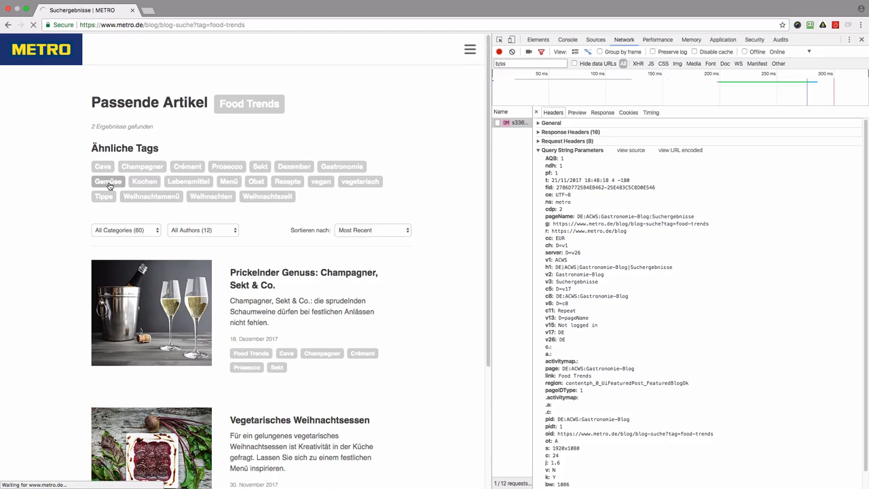
click(108, 181)
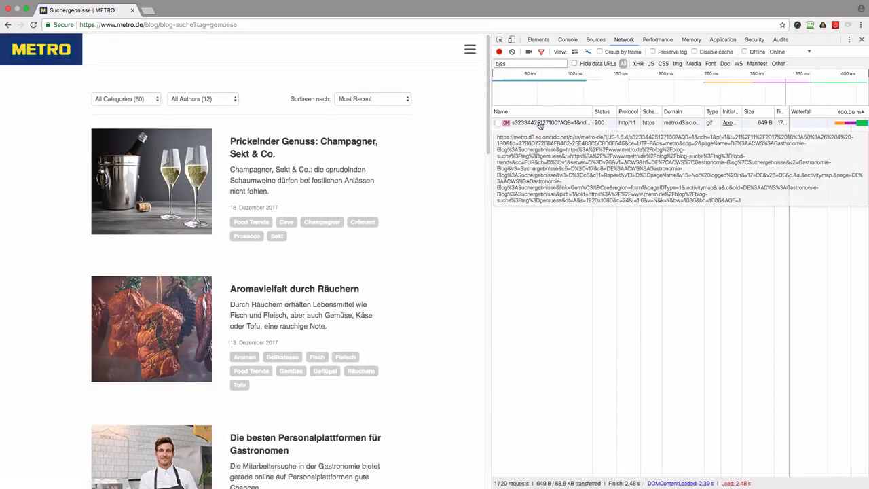
click(539, 122)
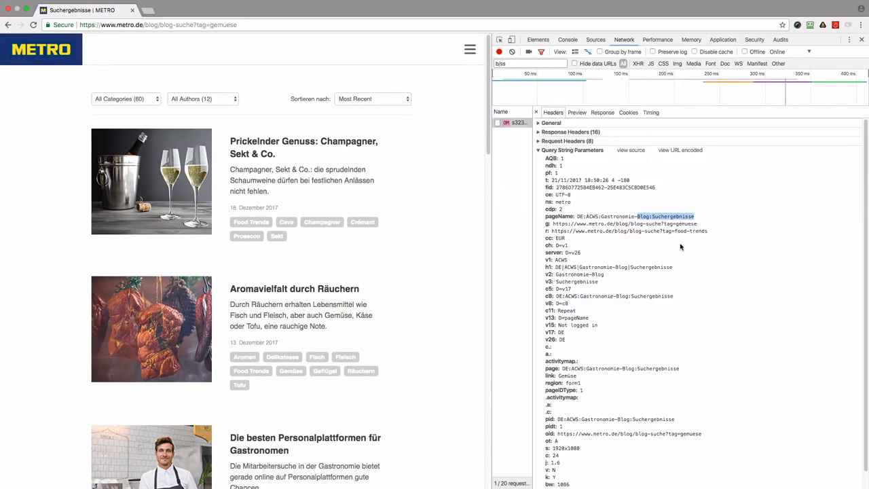